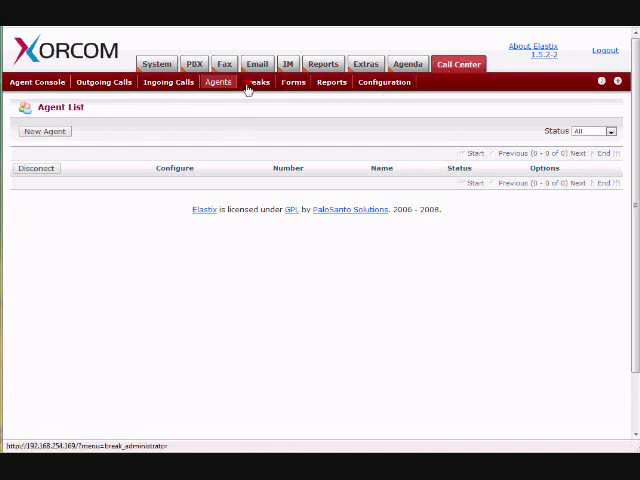
click(44, 131)
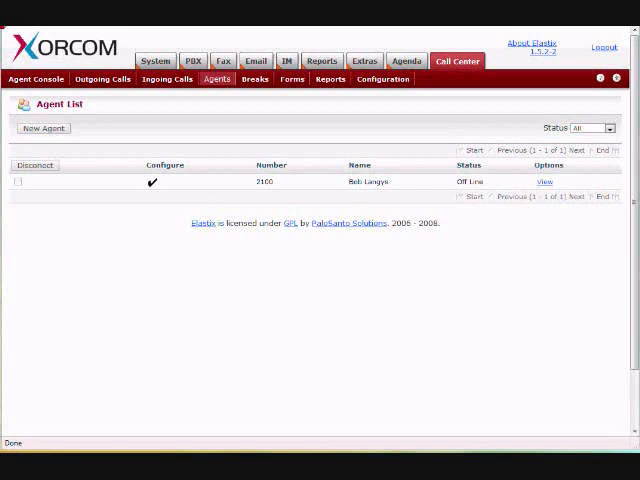
mouse_move(227, 95)
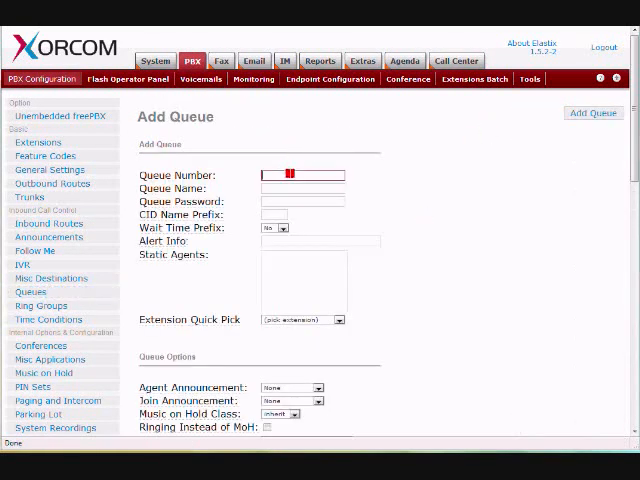
- Add queue 335 named 'Outbound' with static agent A2100,0 and submit the changes
text(335)
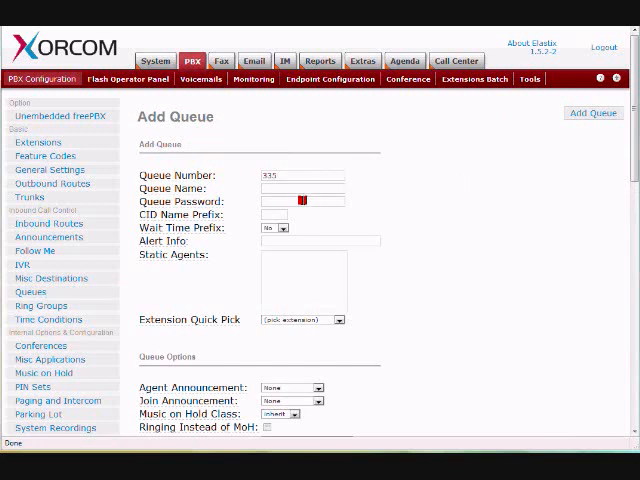
text(Out)
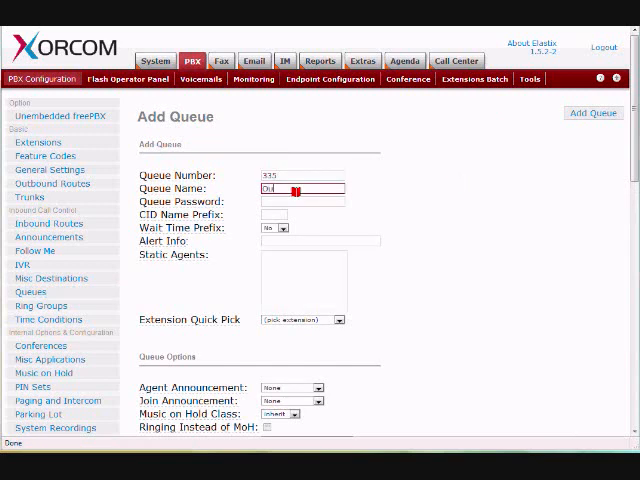
text(Outbound)
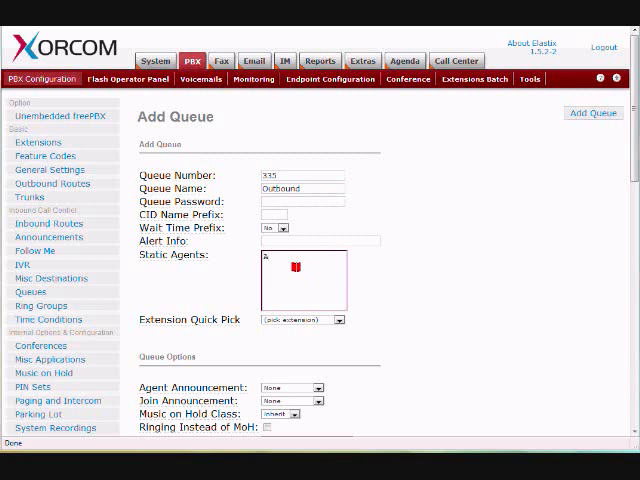
text(21)
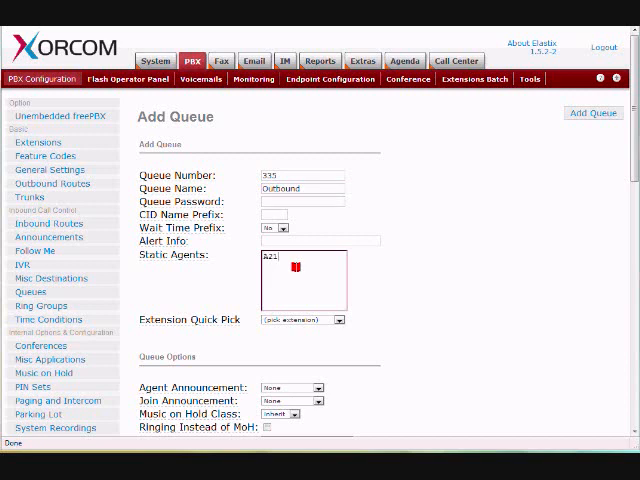
text(00,0)
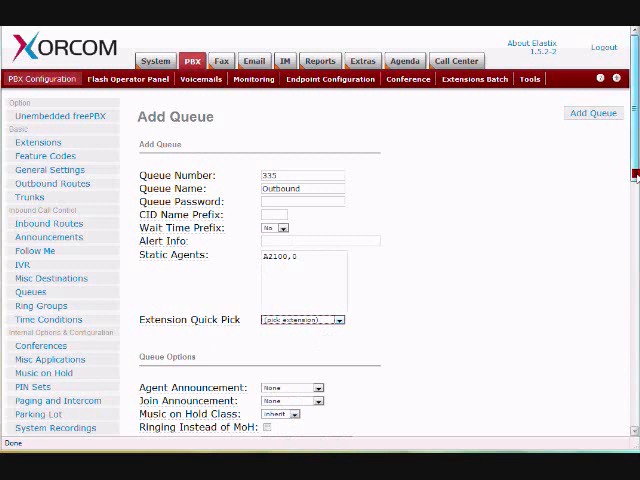
scroll(down, 3)
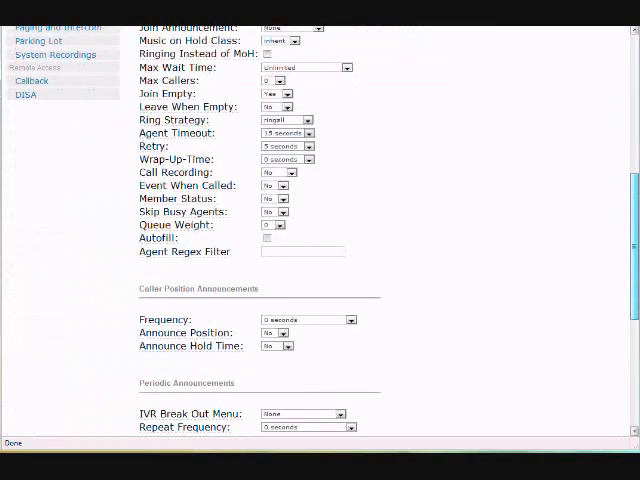
scroll(down, 3)
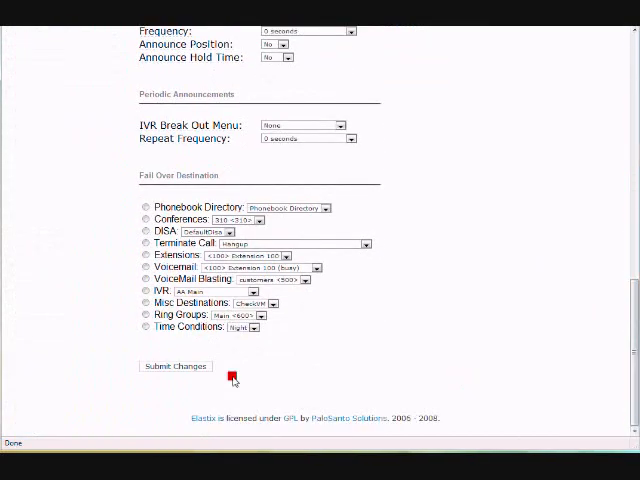
click(176, 366)
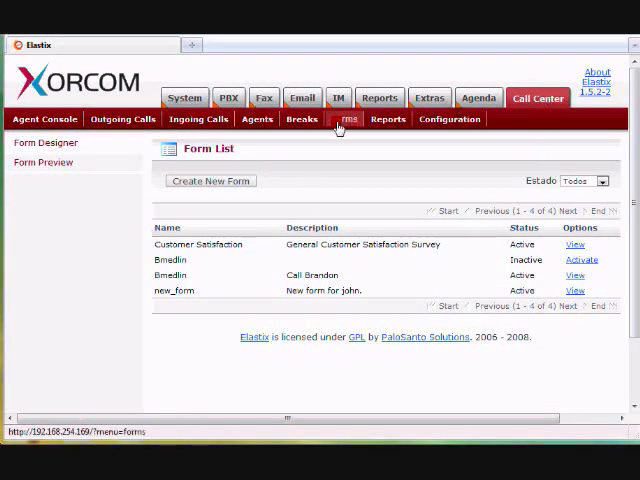
- Start a new form named Customer_Info with description 'General Cust Info'
click(210, 181)
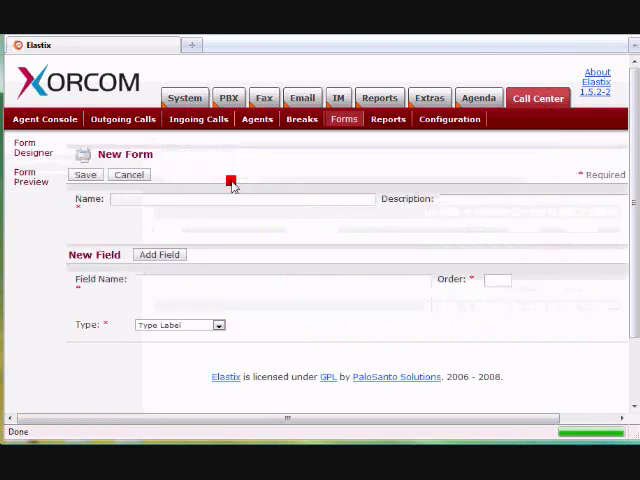
mouse_move(237, 234)
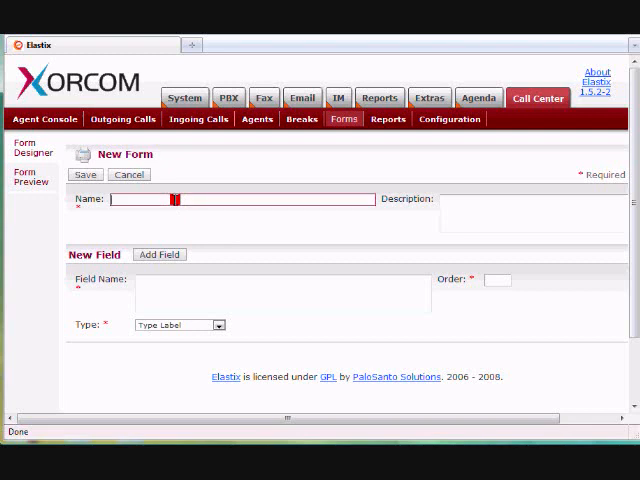
text(Customer_Info)
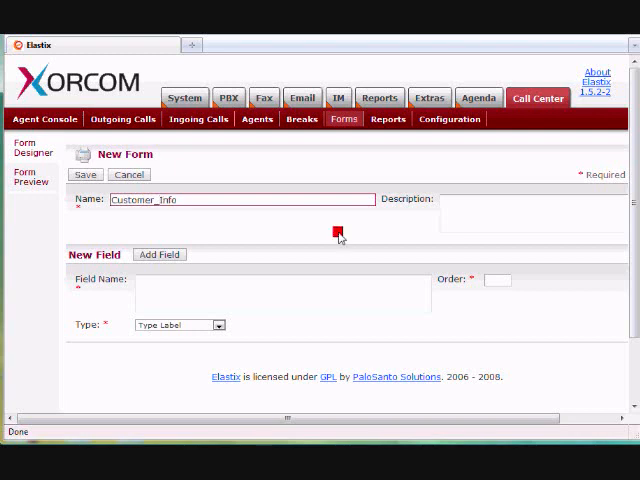
text(Gner)
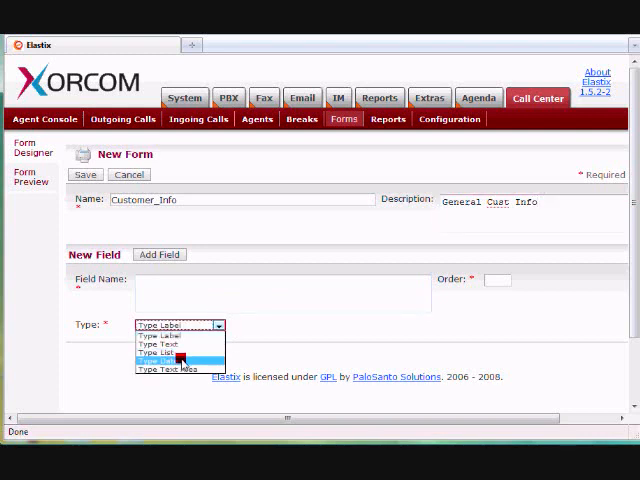
- Add a field named Date of type Date at order 1
click(178, 360)
text(Date)
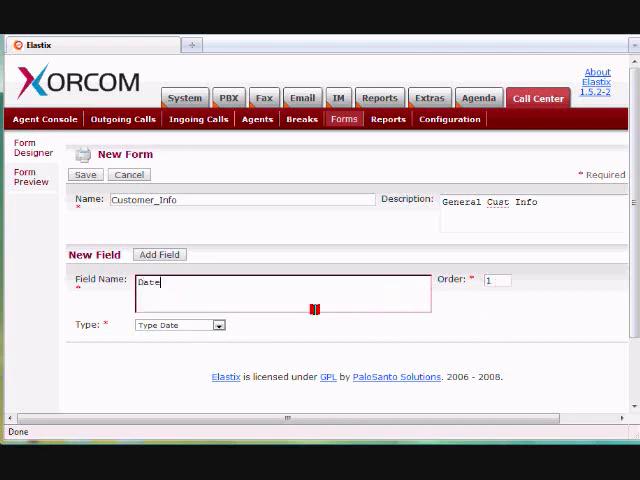
click(160, 254)
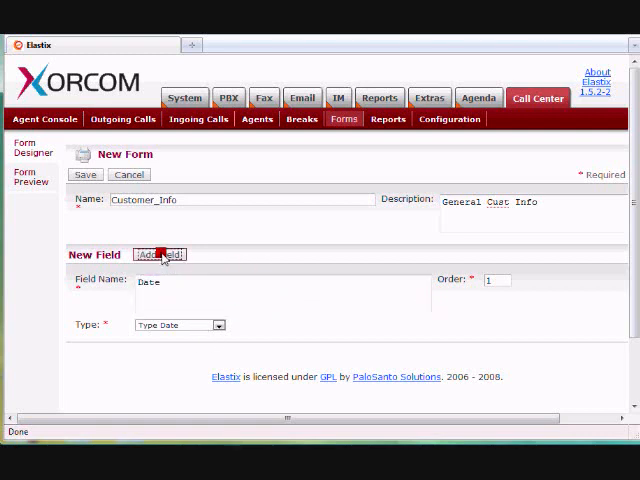
click(159, 255)
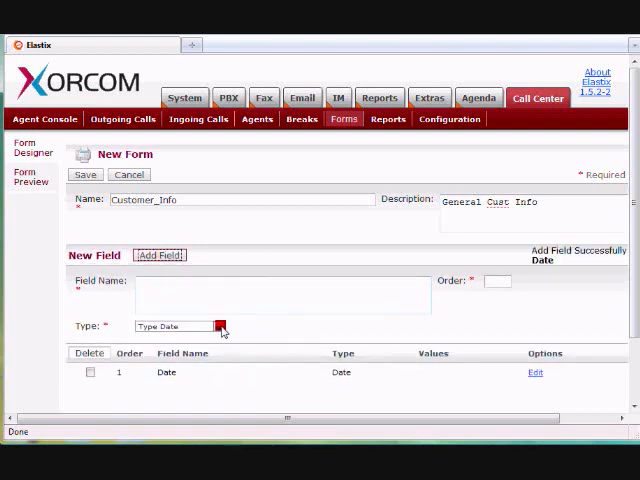
- Add list field Service_Interest at order 2 with items like Cabling, Phone Services, Toshiba Phone System
click(218, 326)
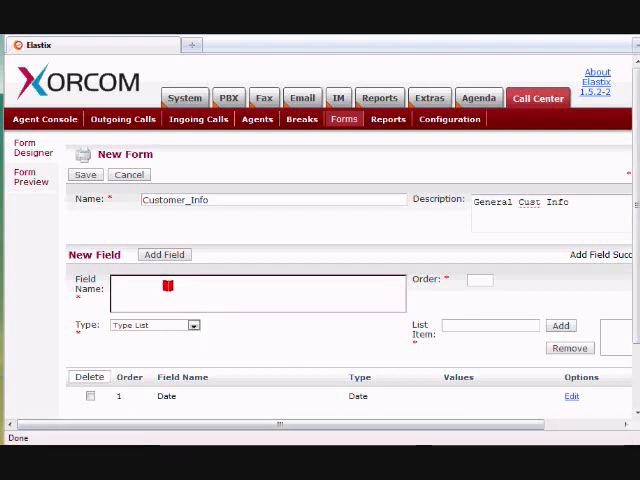
text(Service 1)
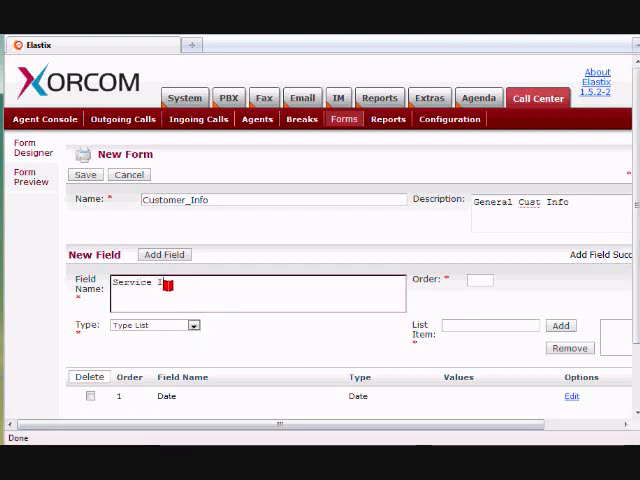
key(BackSpace)
text(_Interest)
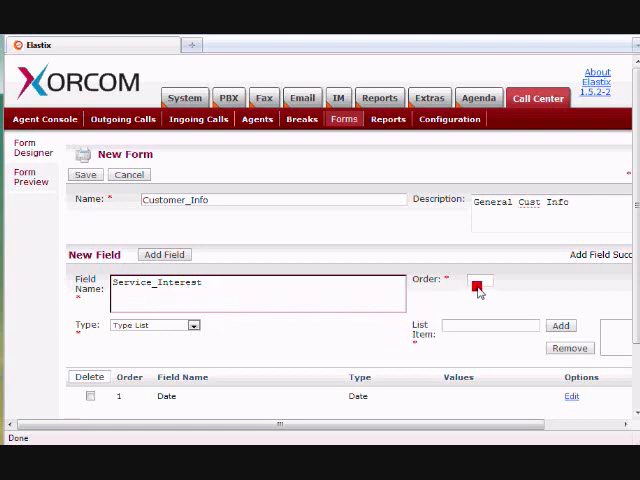
text(2)
click(491, 325)
text(Calling)
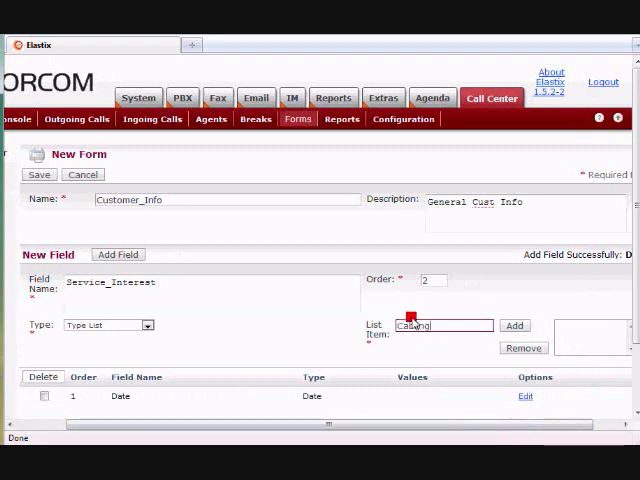
click(515, 325)
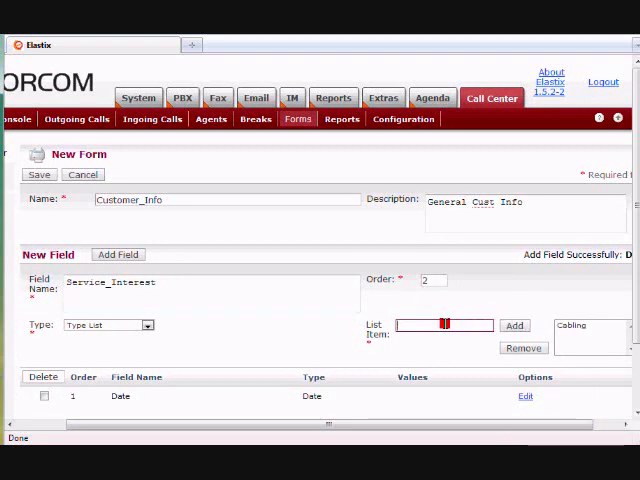
text(Phone Services)
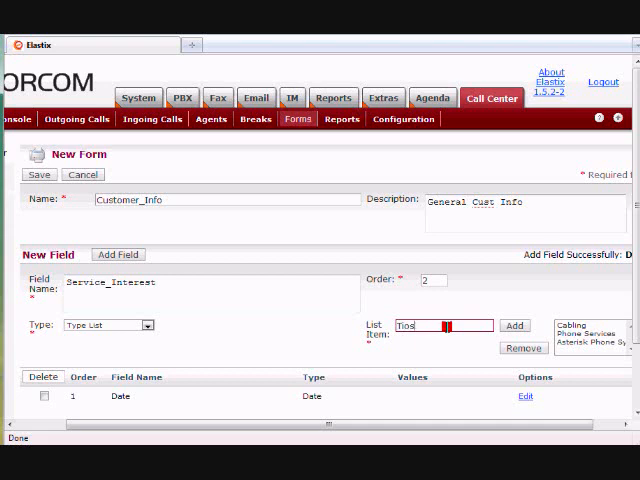
text(Toshiba Phone System)
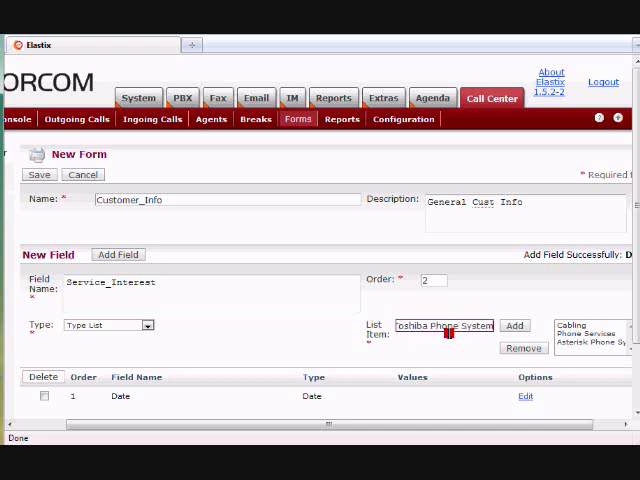
click(514, 325)
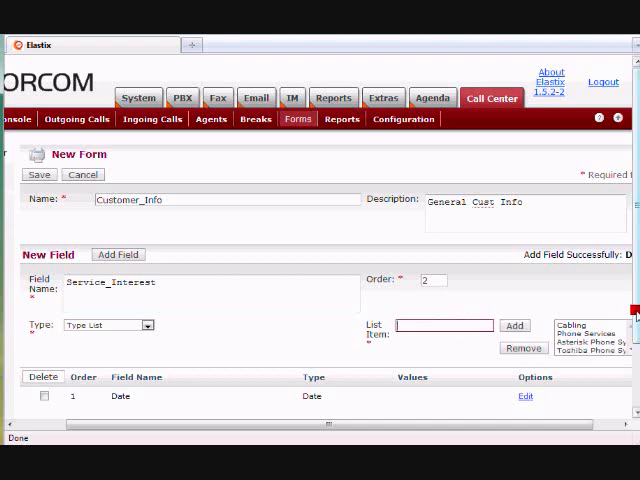
click(118, 254)
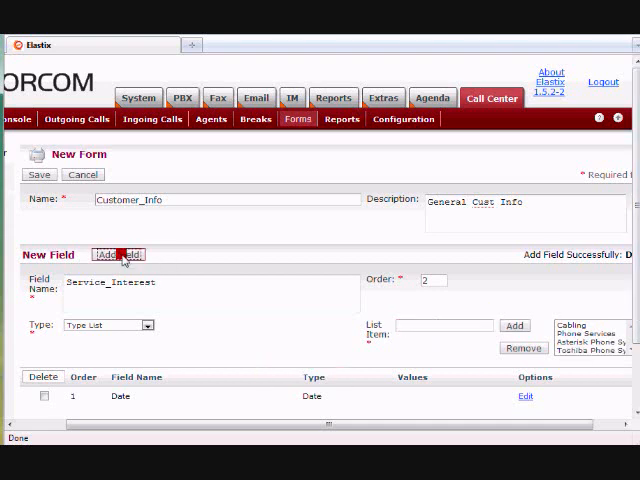
click(118, 255)
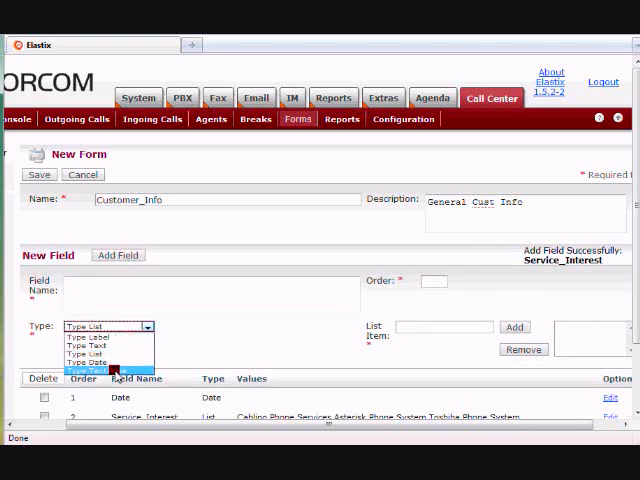
- Add a General_Notes text area at order 3 and save the form
click(87, 370)
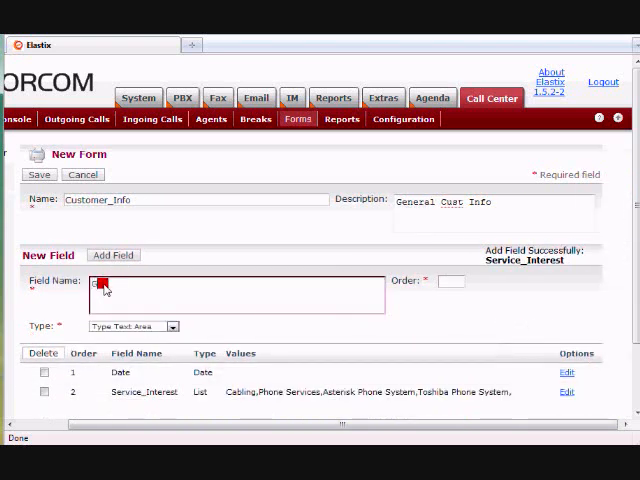
text(General_Notes)
click(451, 281)
text(3)
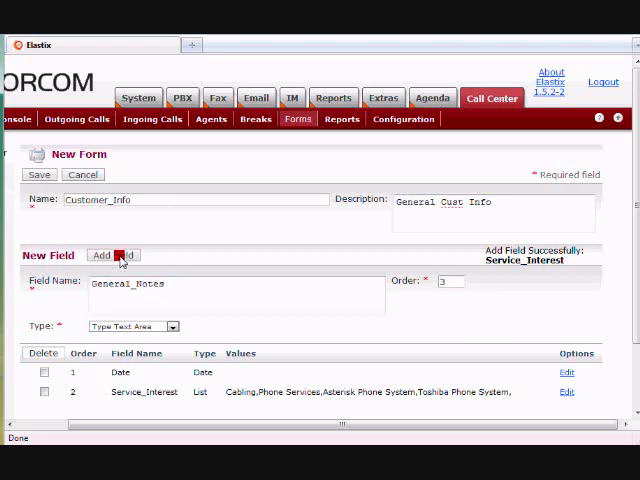
click(113, 255)
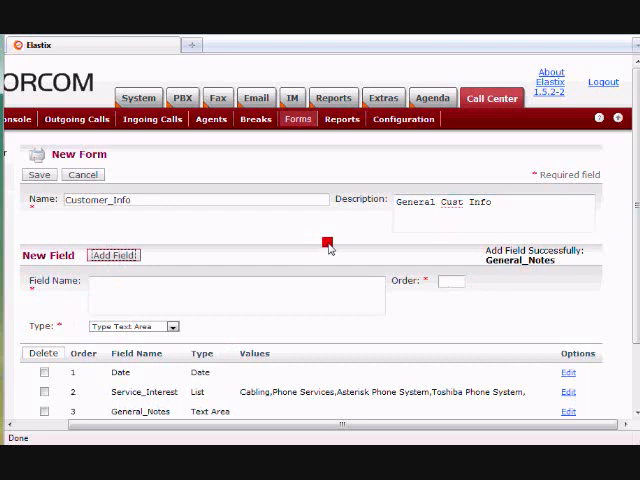
click(45, 161)
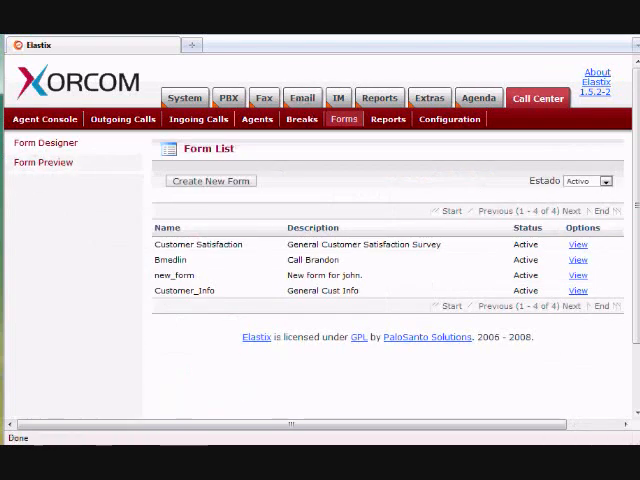
- Set Short Call Threshold under Dialer Parameters to 8 in Call Center Configuration
click(447, 117)
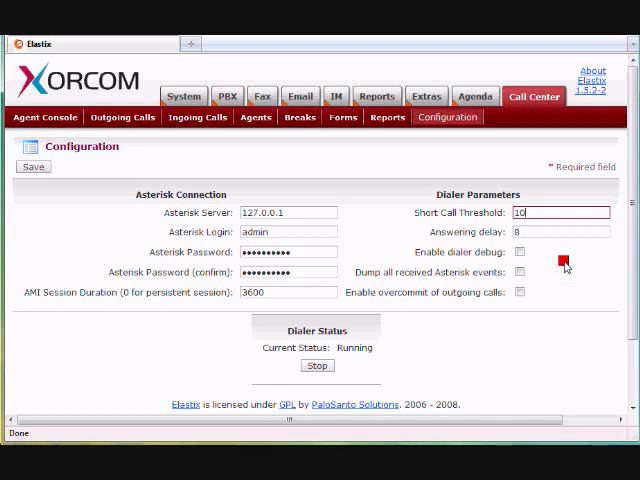
text(8)
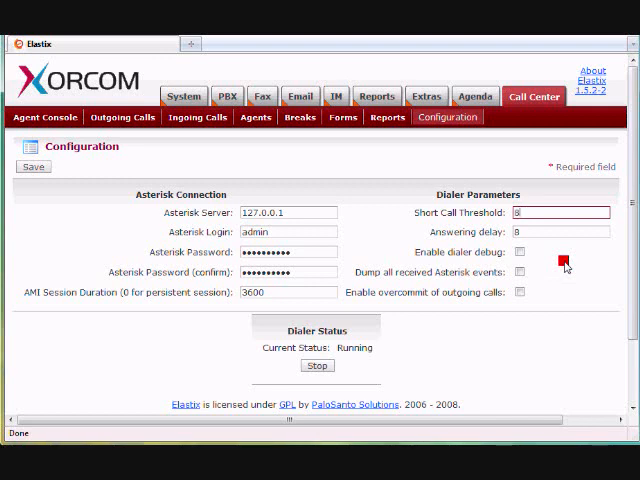